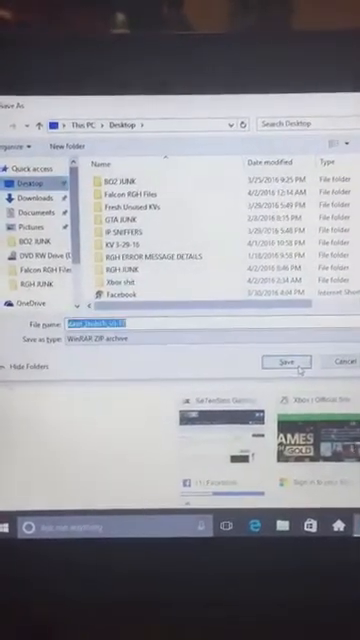
Save the dash_launch ZIP archive to the Desktop from the Save As dialog.
{"action": "left_click", "coordinate": [286, 362]}
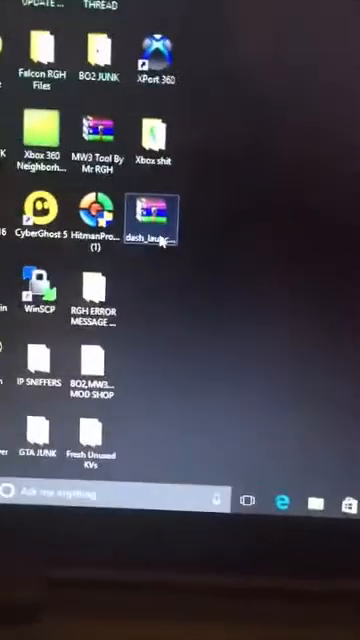
{"action": "double_click", "coordinate": [155, 220]}
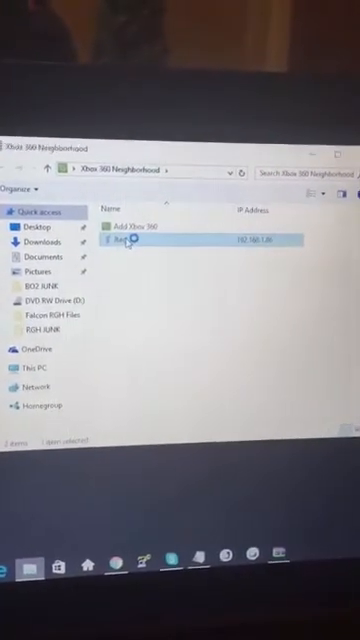
Open the Jtag console and its Retail Hard Drive Emulation (HDD) volume.
{"action": "double_click", "coordinate": [130, 240]}
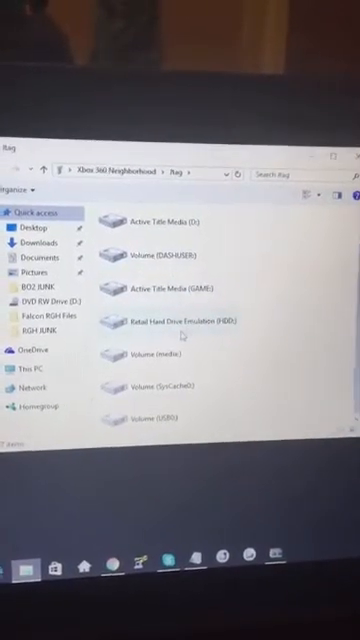
{"action": "left_click", "coordinate": [180, 320]}
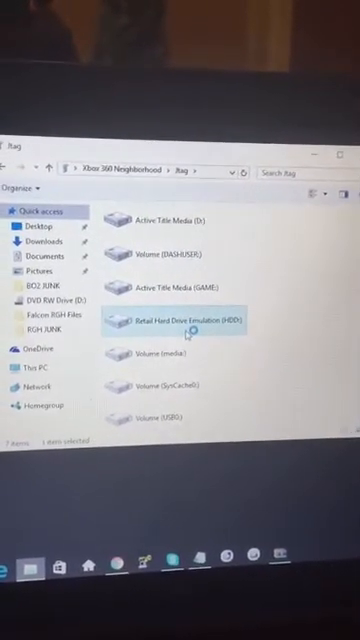
{"action": "double_click", "coordinate": [190, 320]}
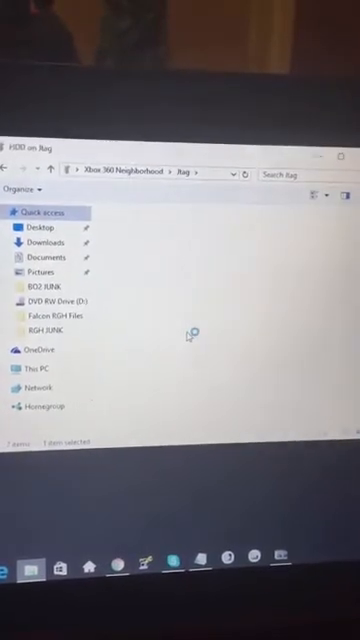